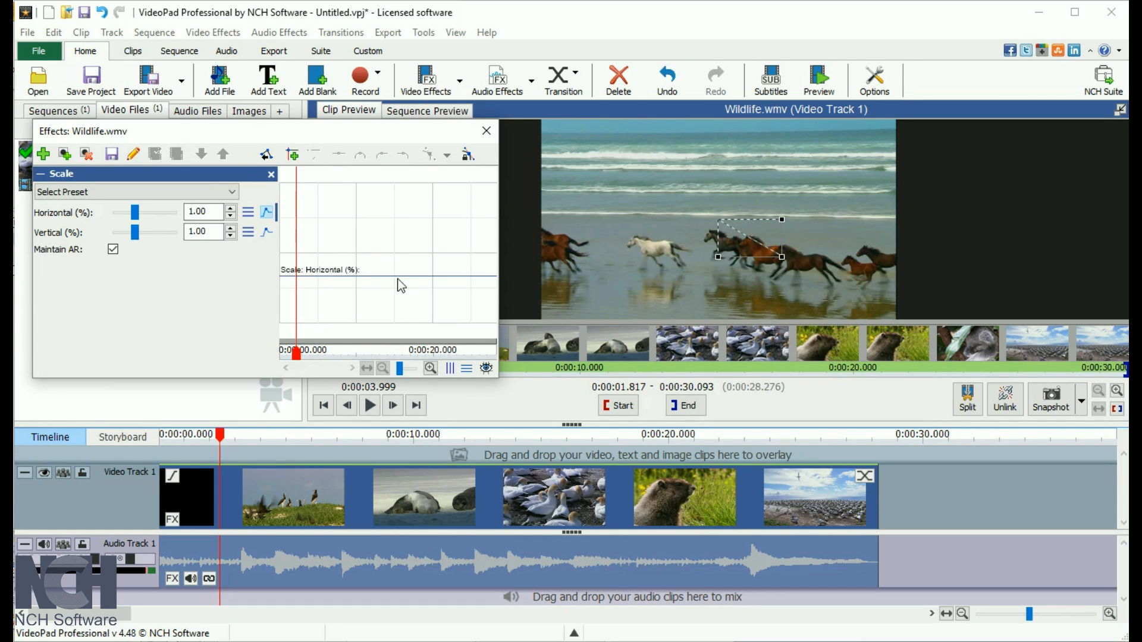
Apply the Up Slope preset to the Scale effect's Horizontal (%) keyframes.
click(248, 213)
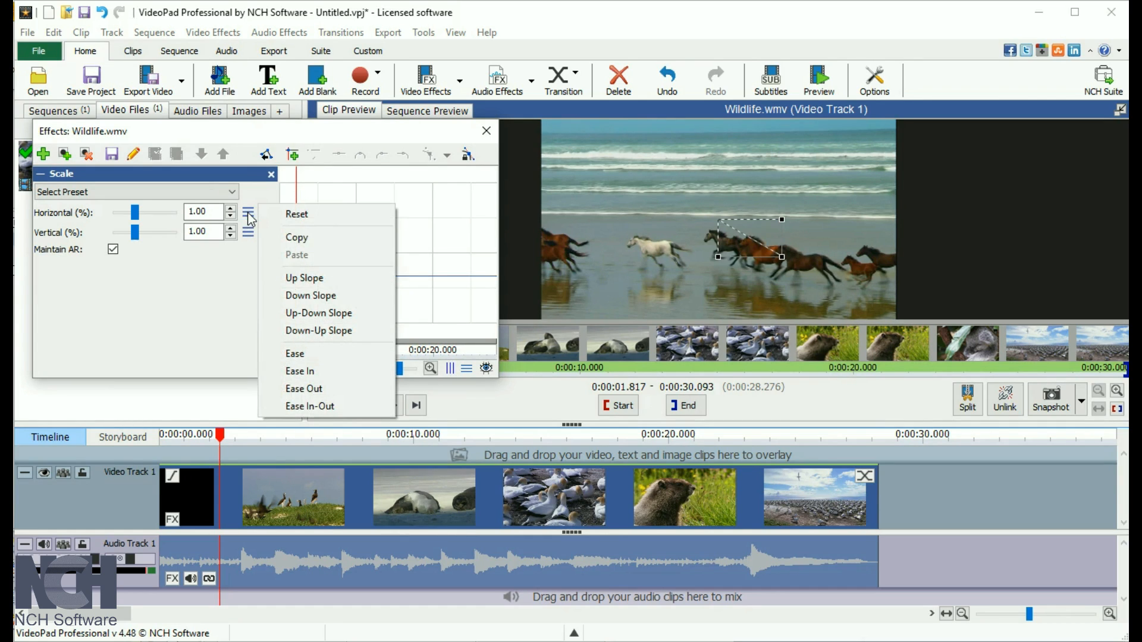
click(303, 277)
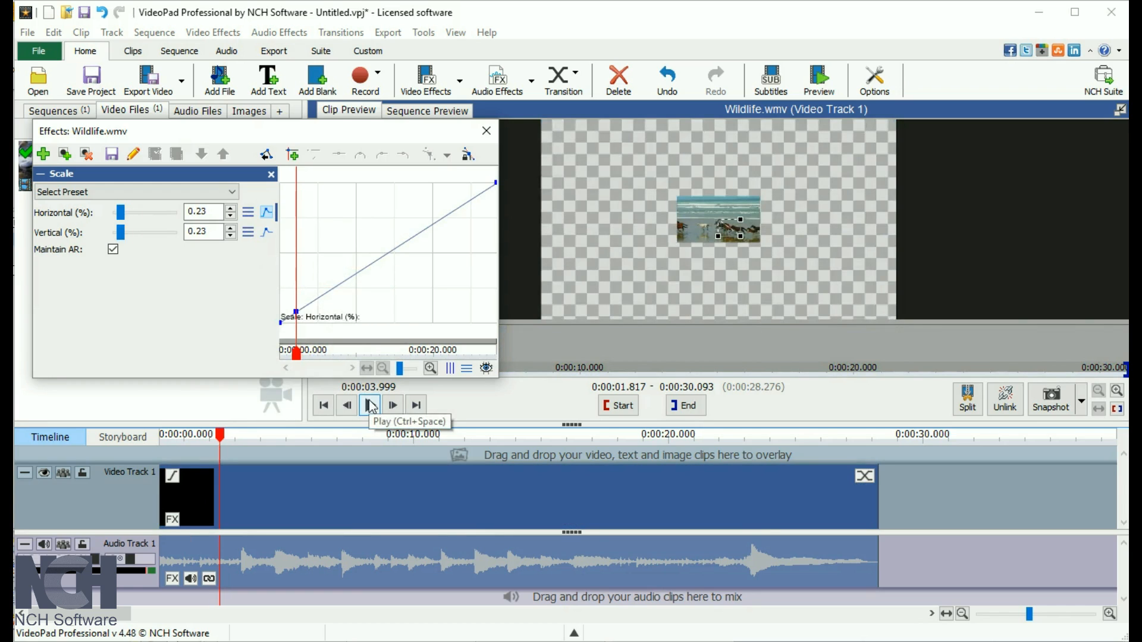
Preview the clip widening with the ramp and pause it near the ten-second mark.
click(370, 405)
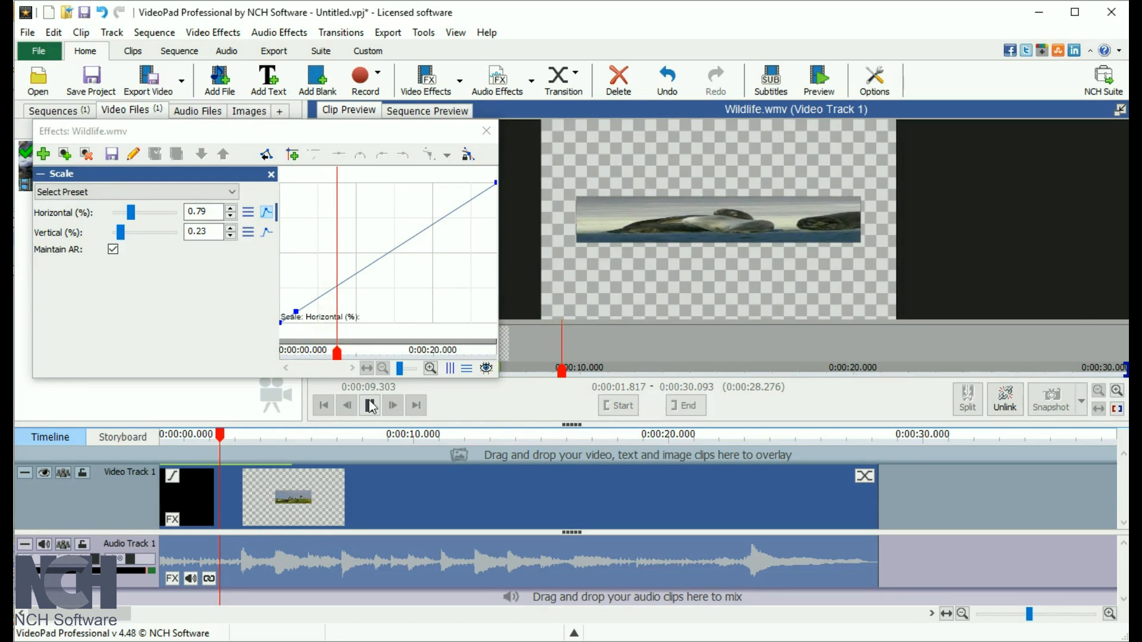
click(371, 405)
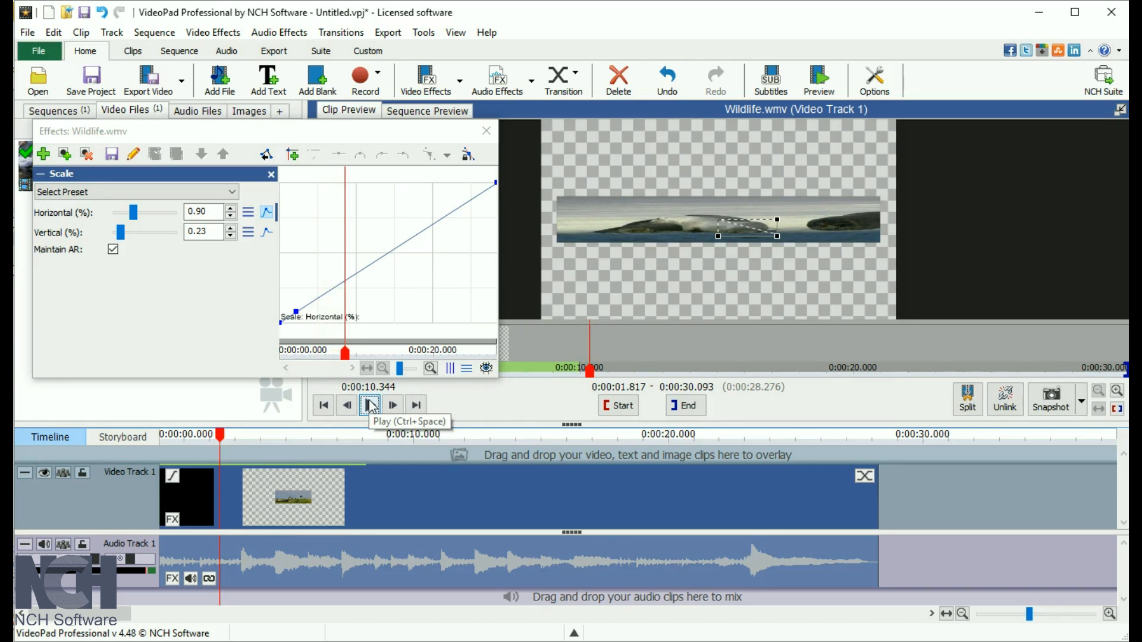
click(369, 404)
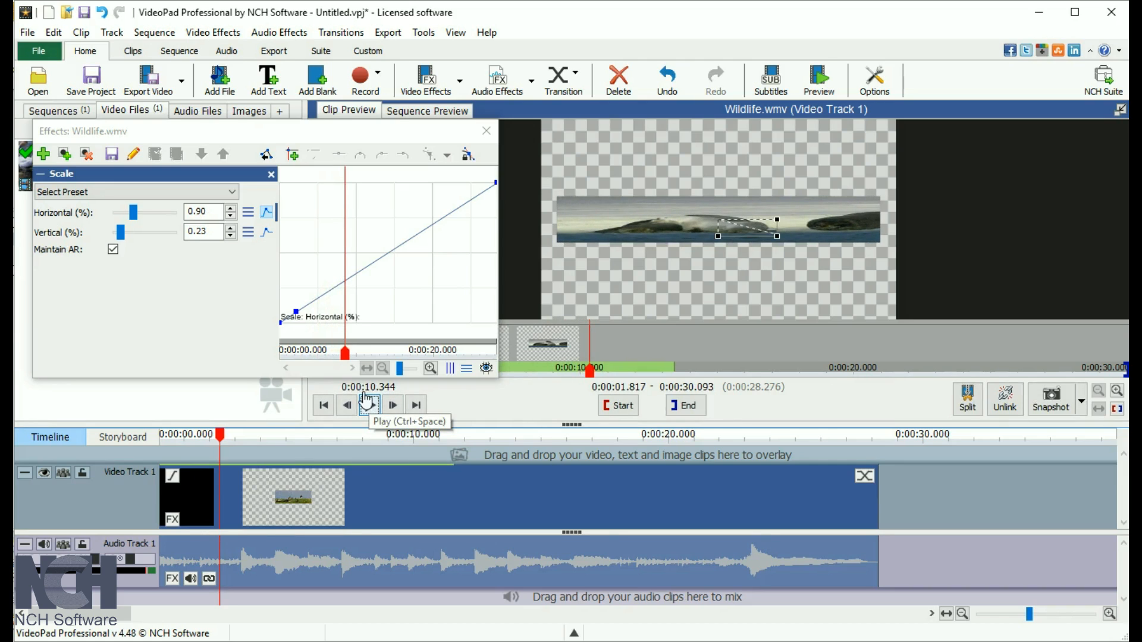
click(369, 405)
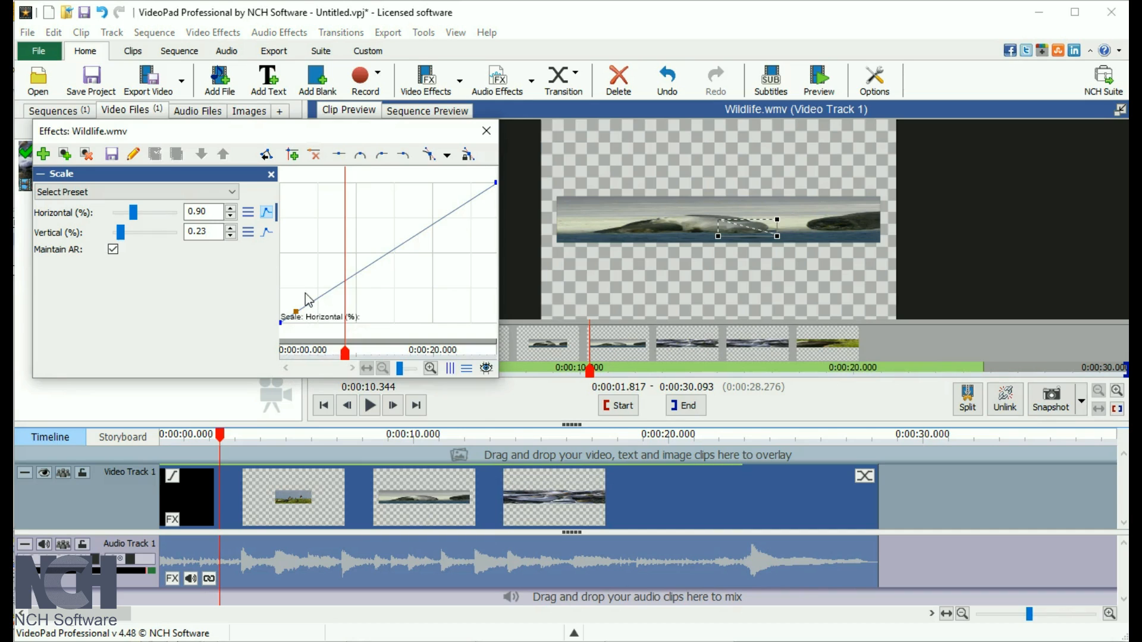
mouse_move(339, 155)
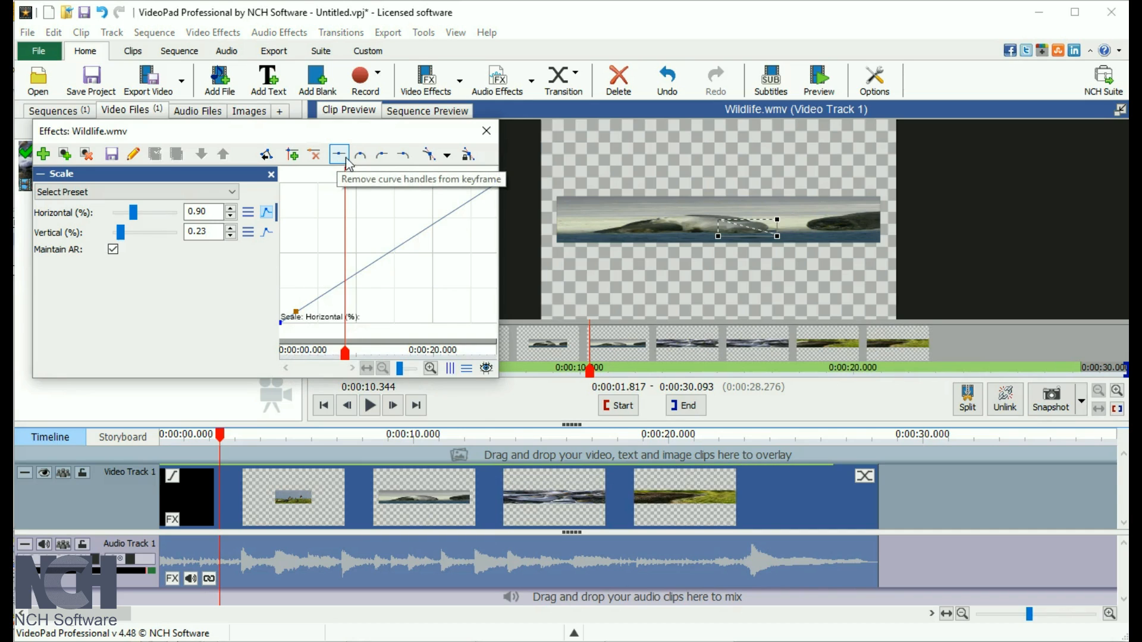
Convert the first horizontal-scale keyframe to a curve so growth eases in, giving 0.63 at ten seconds.
click(361, 155)
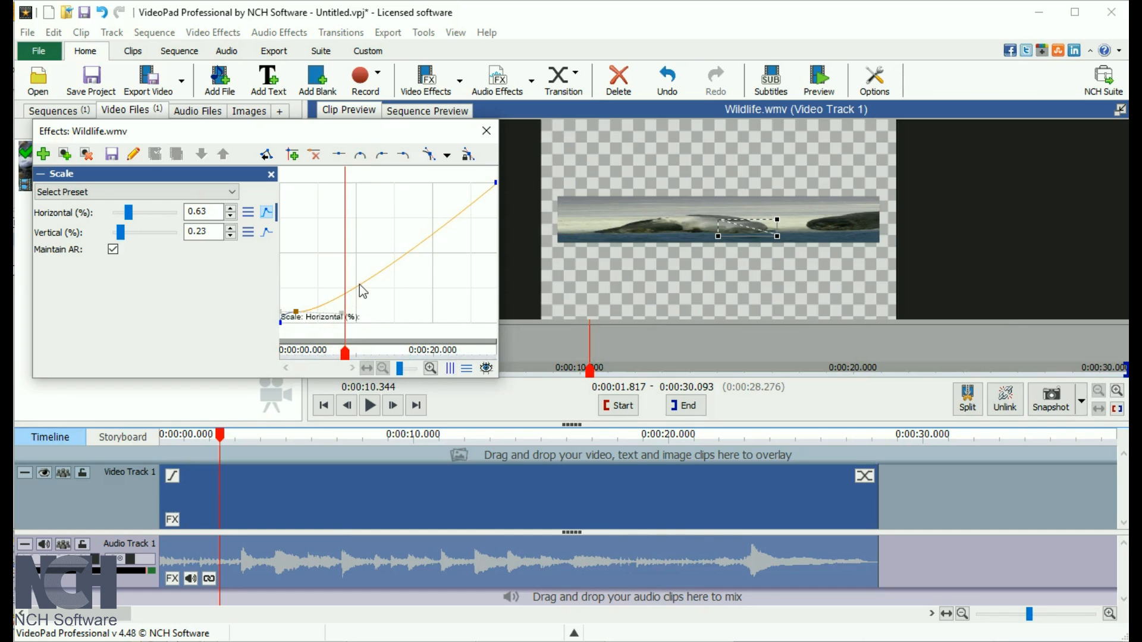
mouse_move(358, 286)
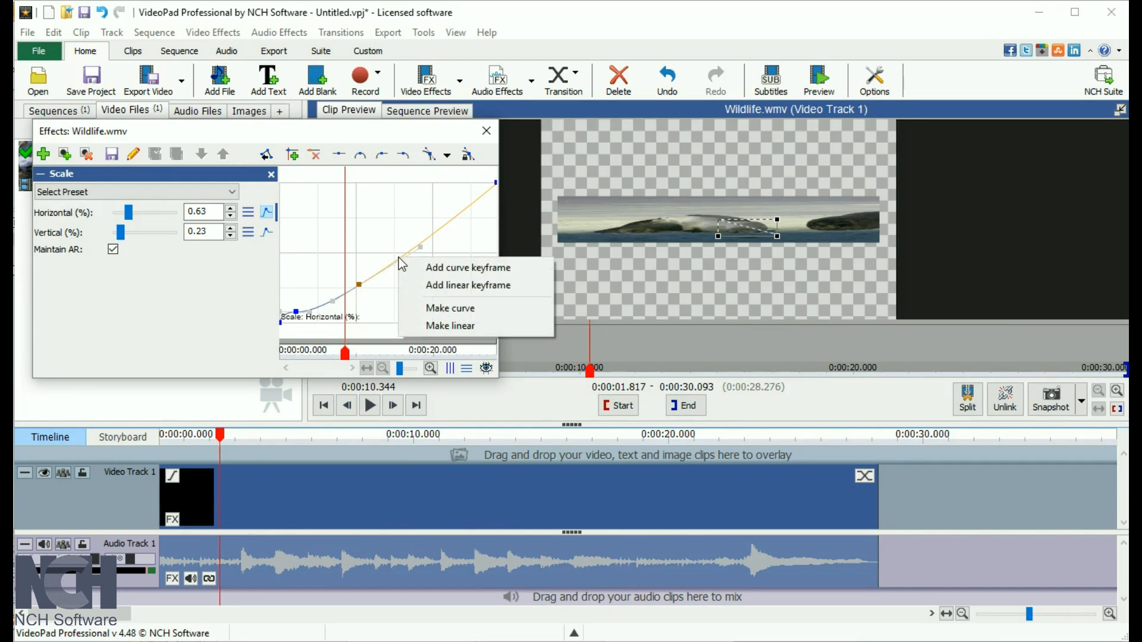
mouse_move(469, 267)
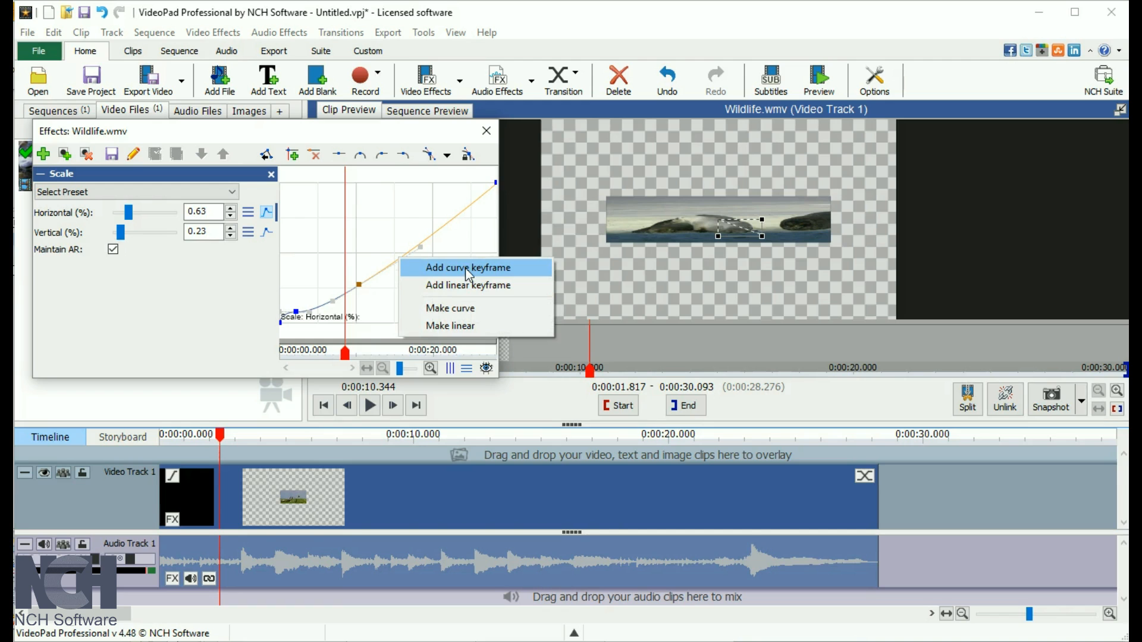
Add a curve keyframe partway along the horizontal scale line from its right-click menu.
click(466, 268)
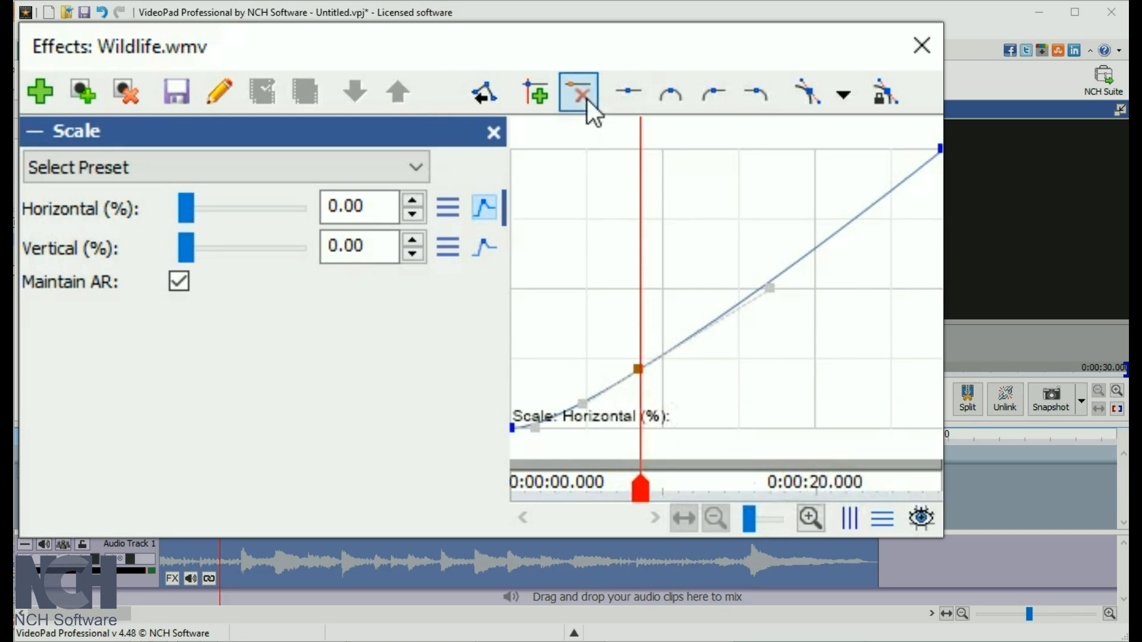
Delete the middle keyframe, briefly showing the Vertical animation line before hiding it again.
click(579, 91)
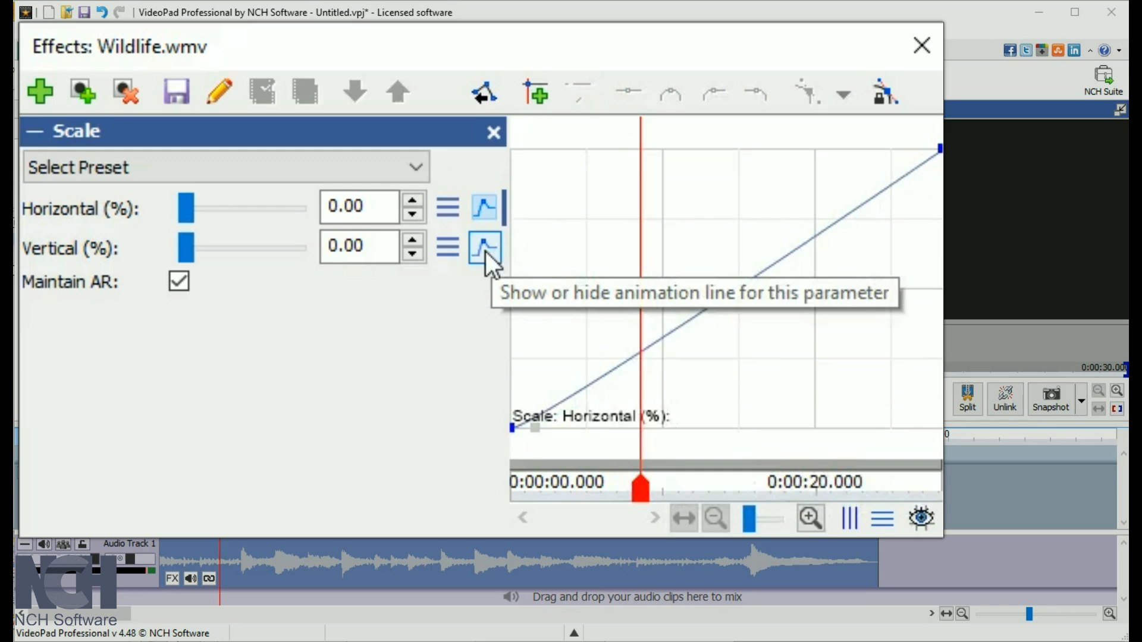
click(484, 247)
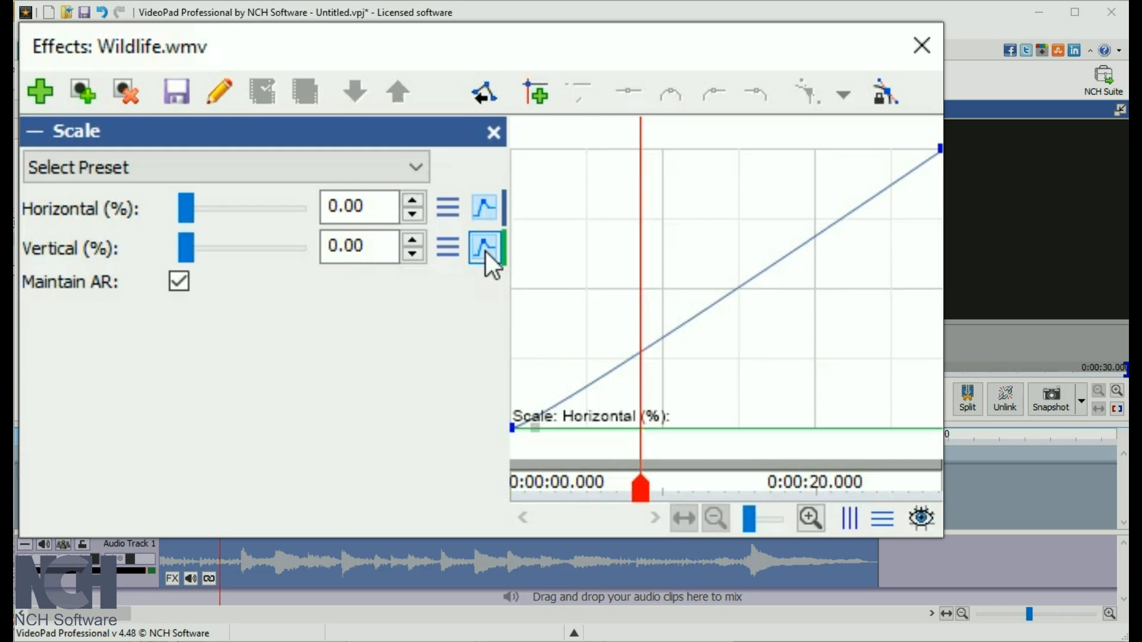
mouse_move(514, 312)
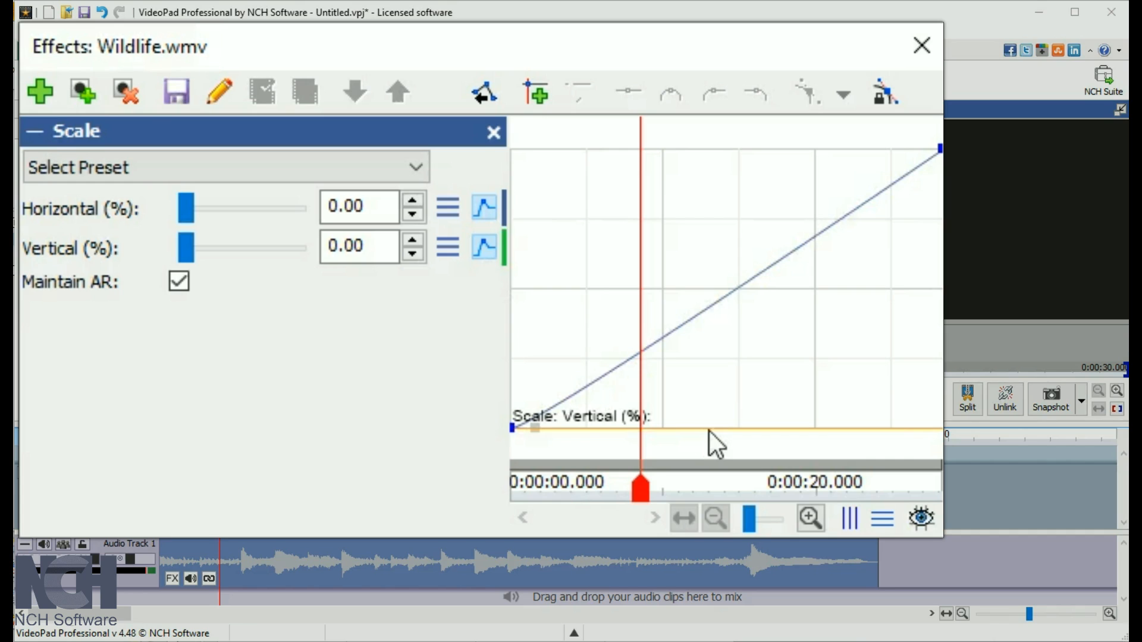
click(484, 205)
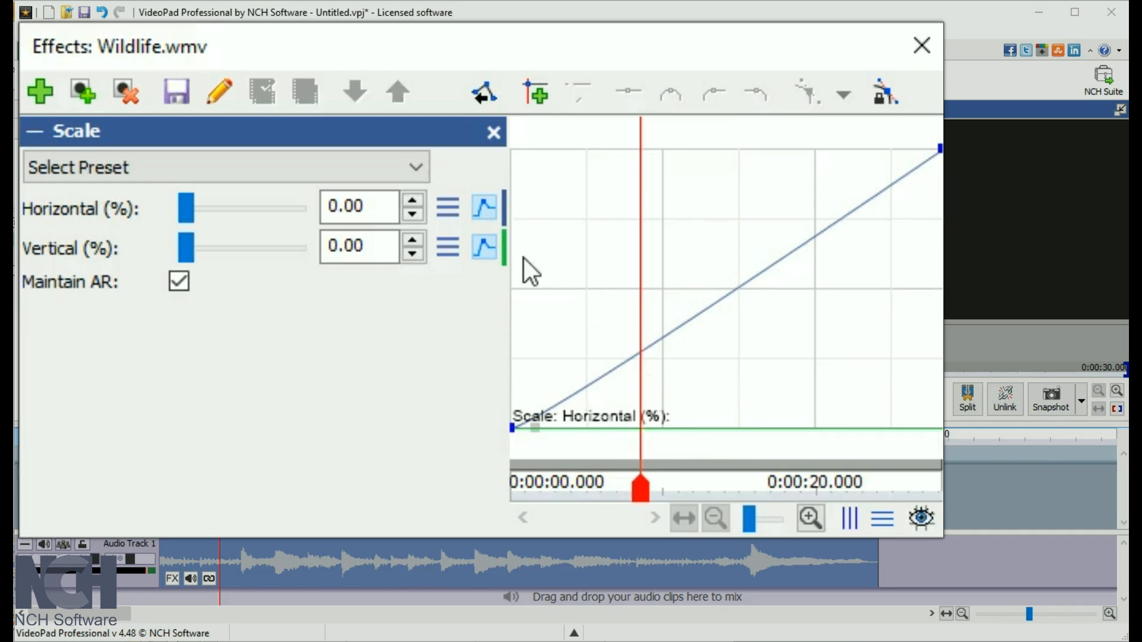
click(484, 248)
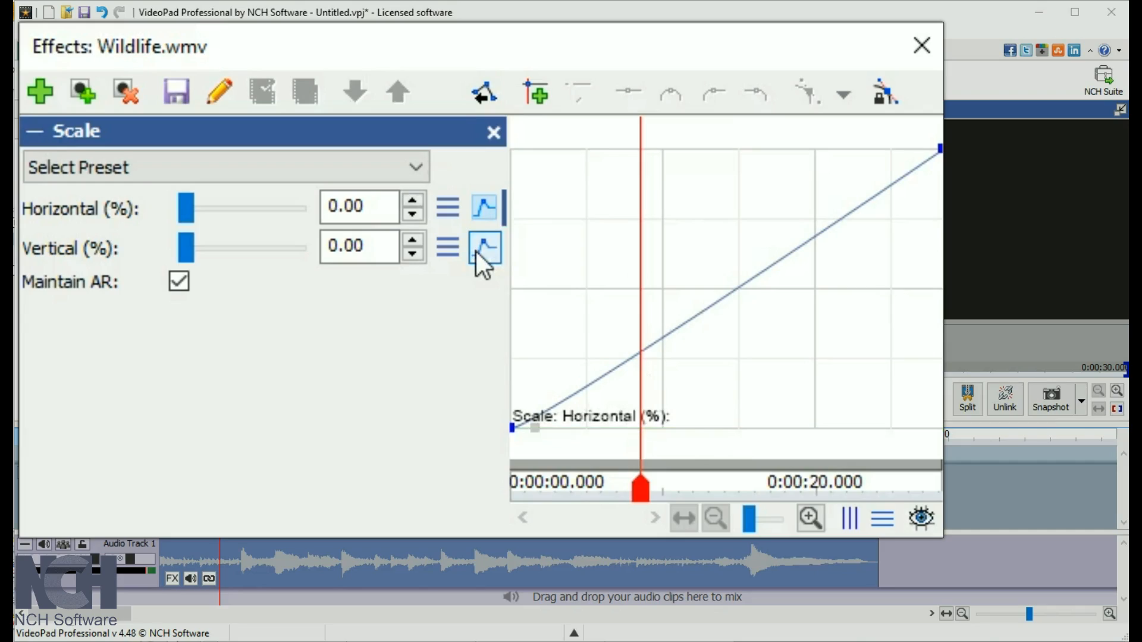